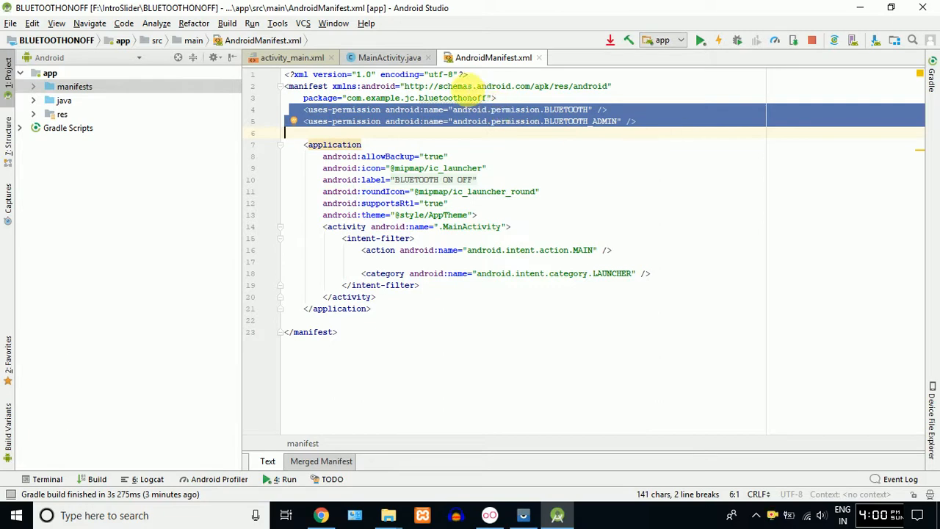
# Keep MainActivity.java in view and close the AndroidManifest.xml editor.
pyautogui.click(389, 57)
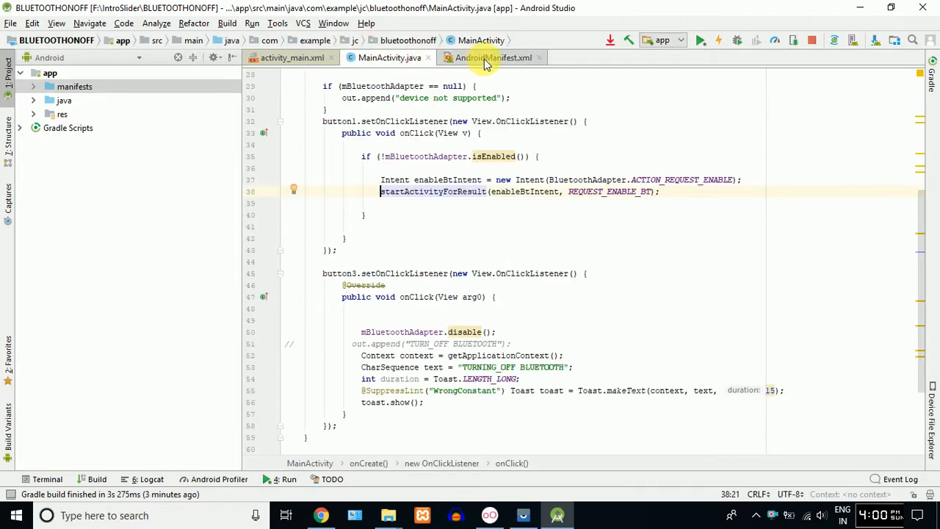
pyautogui.click(538, 57)
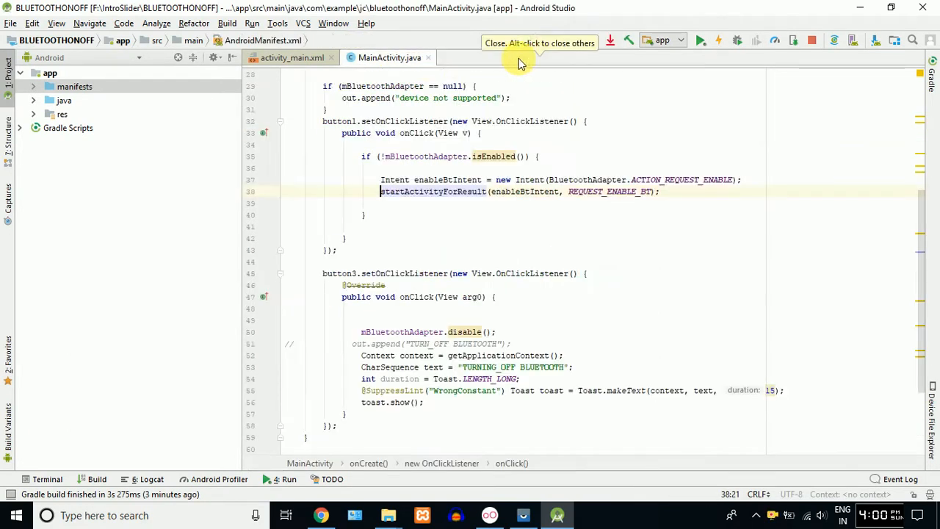
pyautogui.click(292, 57)
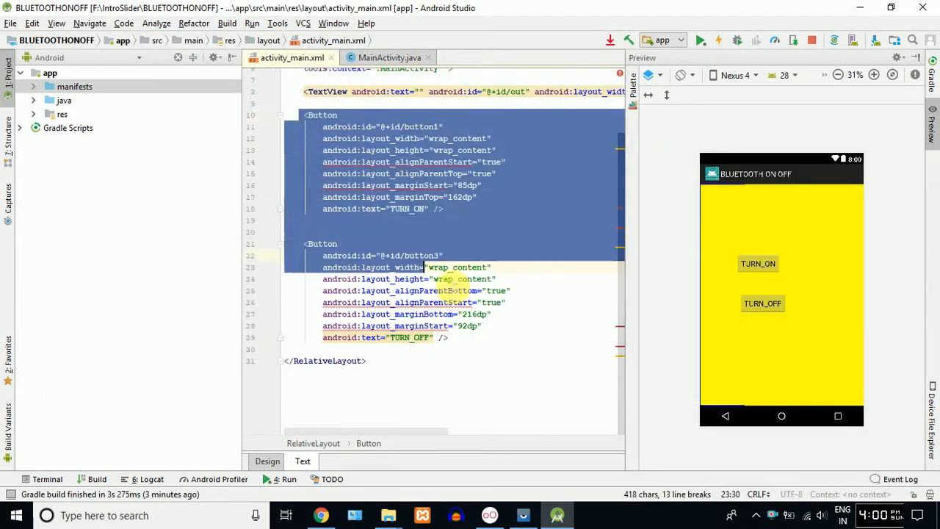
pyautogui.click(763, 302)
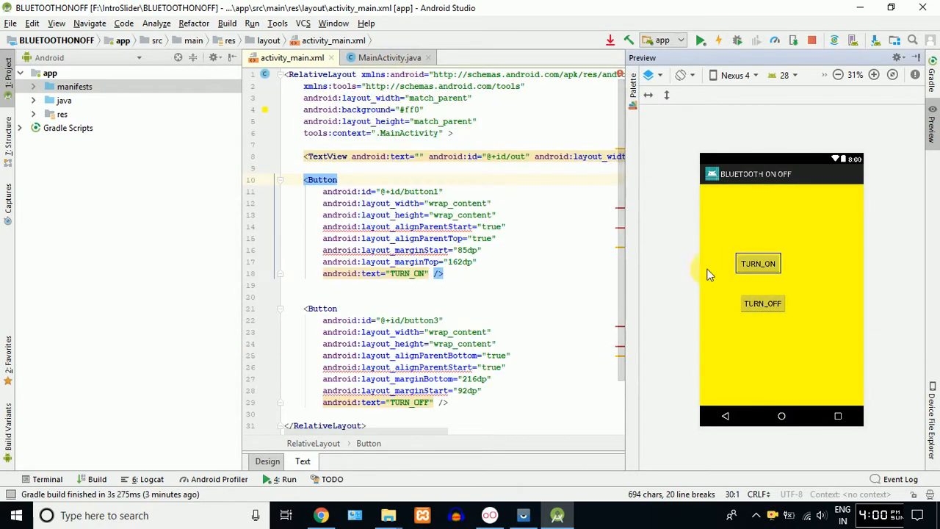
pyautogui.click(390, 57)
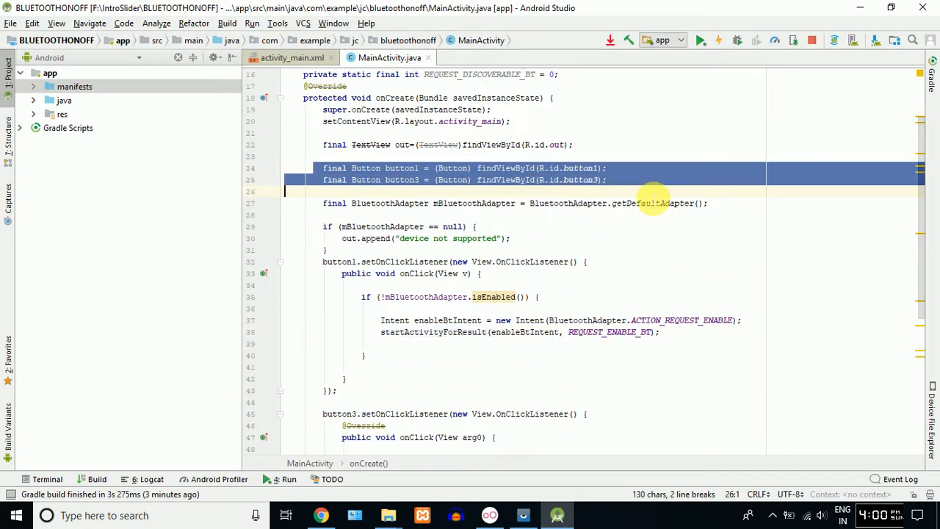
pyautogui.scroll(-3)
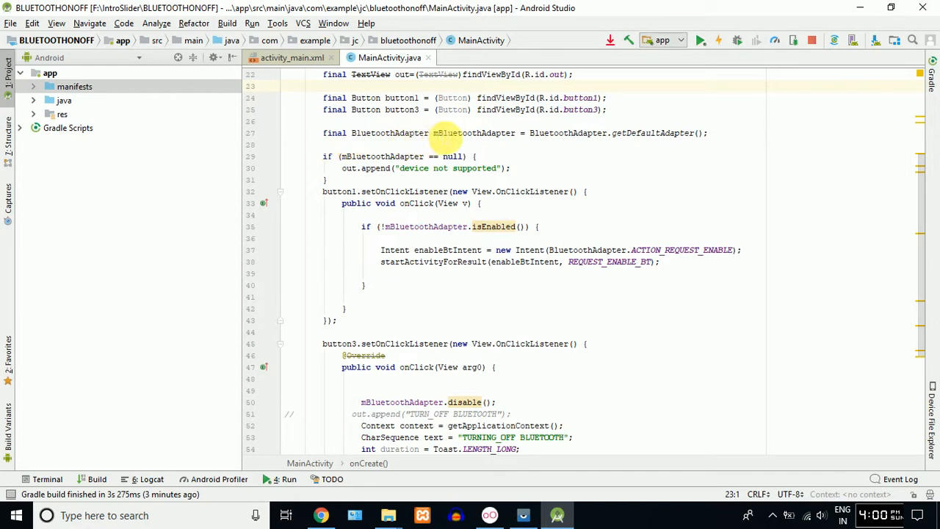
pyautogui.doubleClick(473, 132)
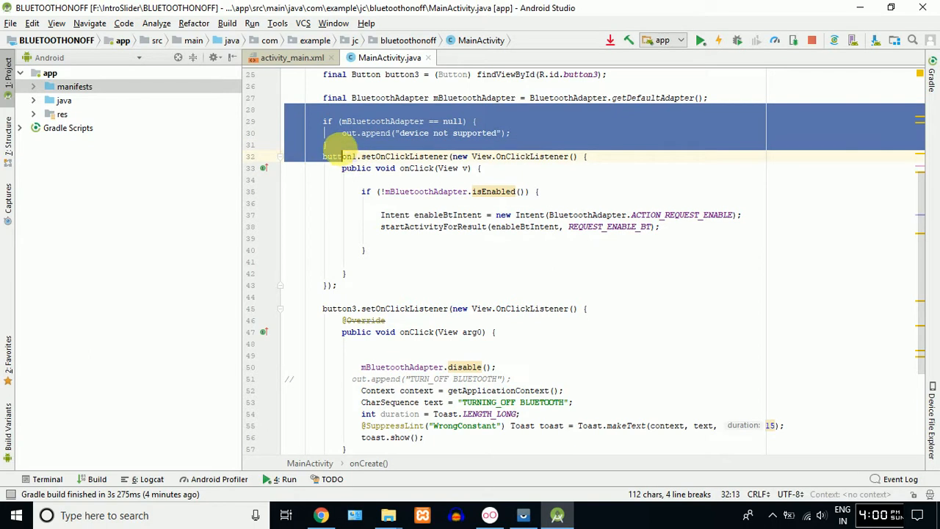
pyautogui.click(434, 133)
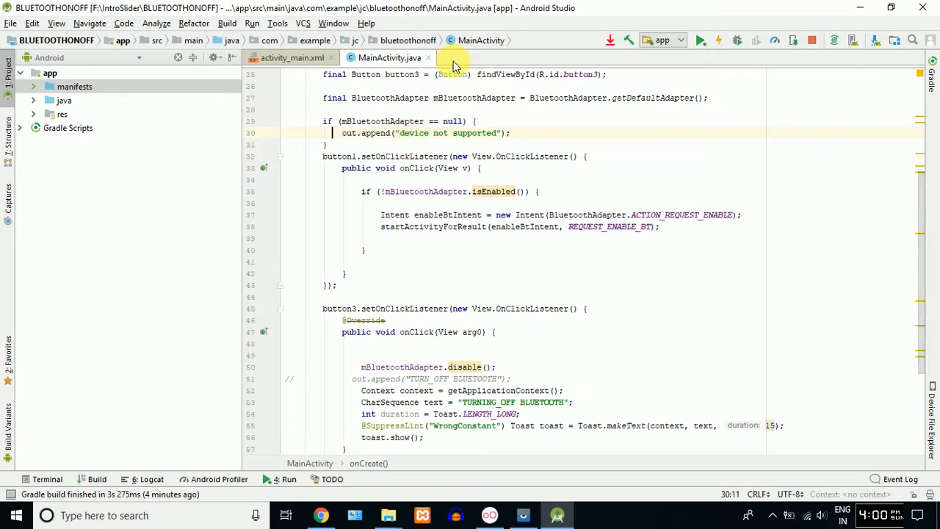
pyautogui.click(291, 59)
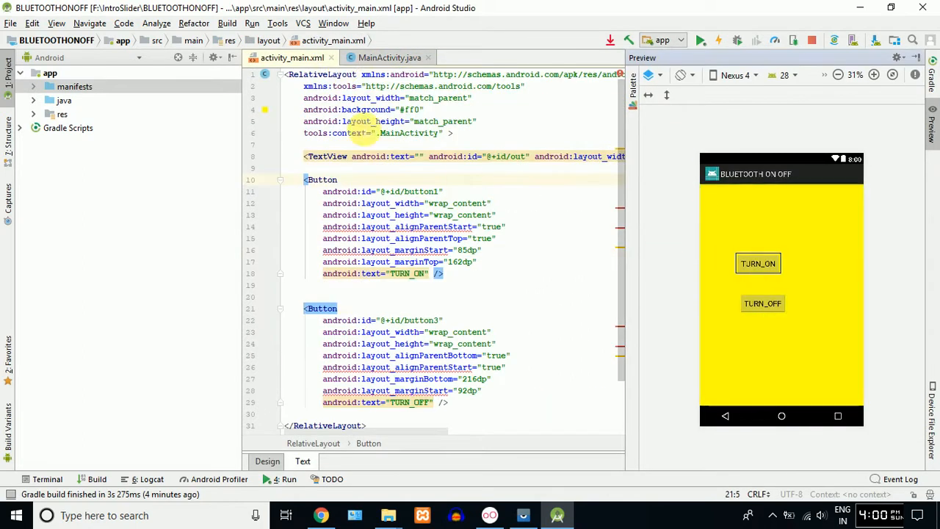
pyautogui.click(390, 58)
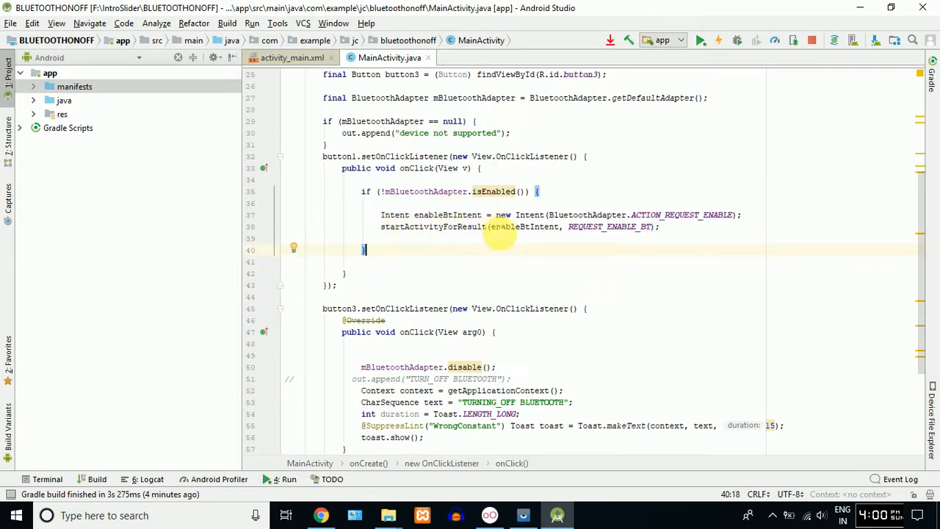
pyautogui.scroll(3)
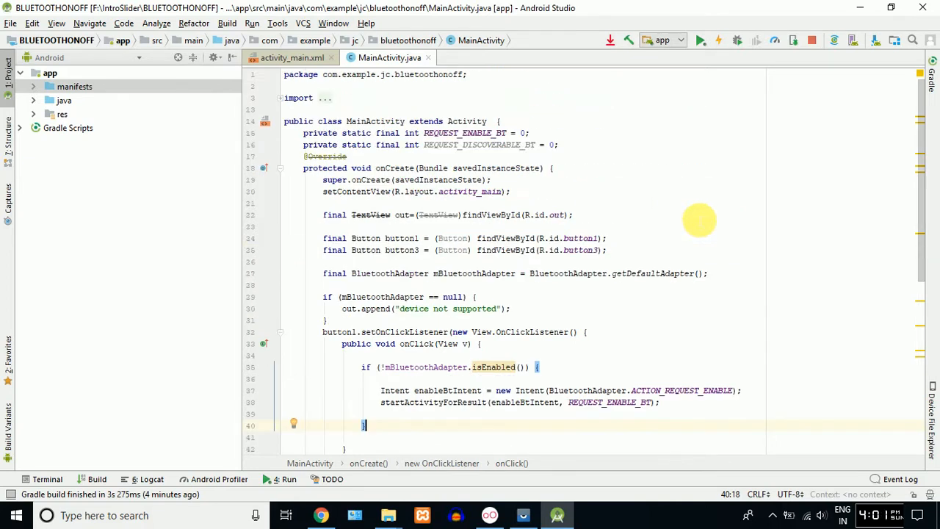
pyautogui.scroll(-3)
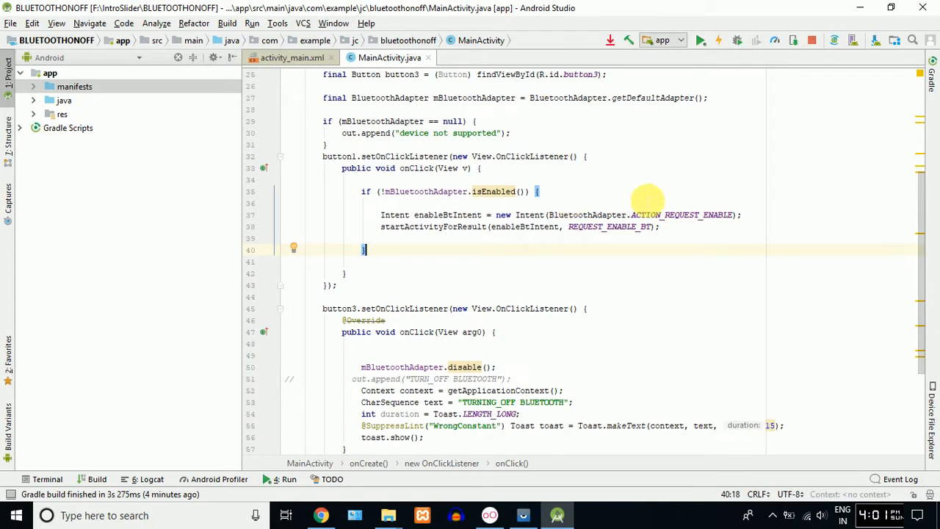
pyautogui.moveTo(473, 277)
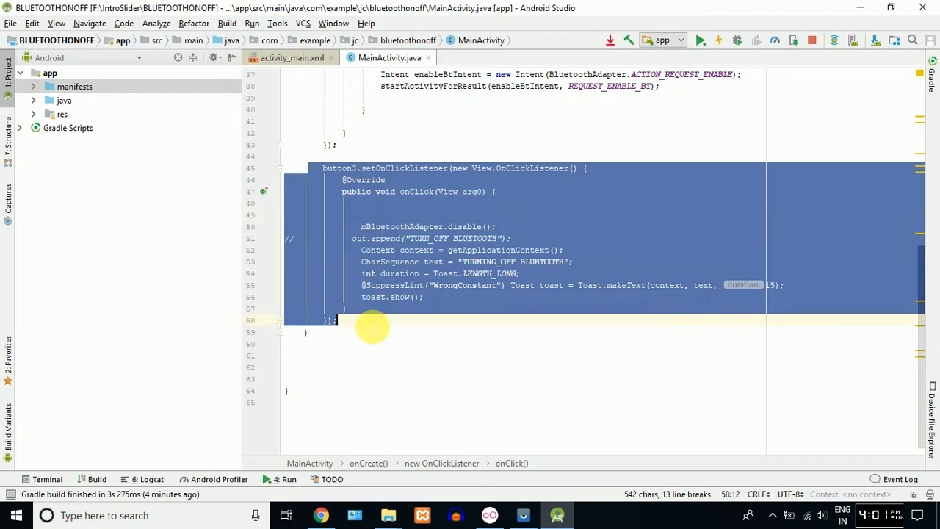
pyautogui.click(291, 57)
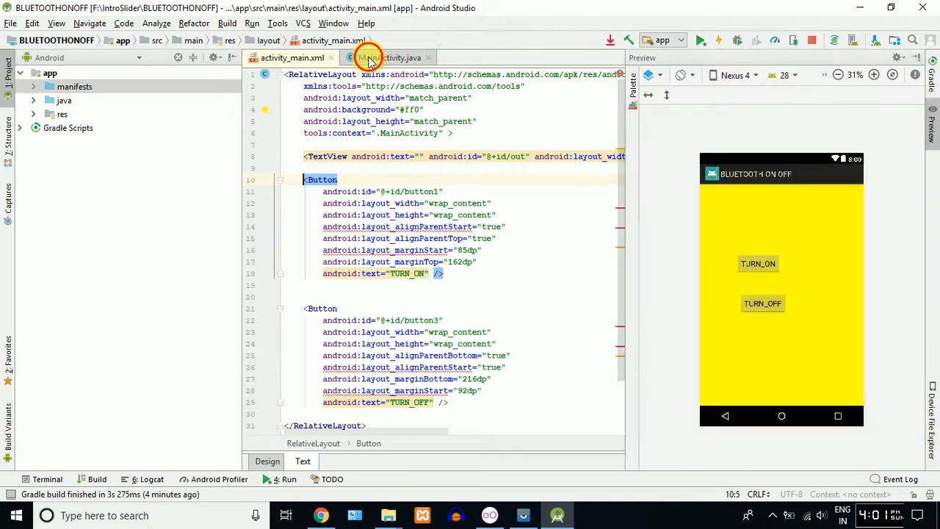
pyautogui.click(763, 302)
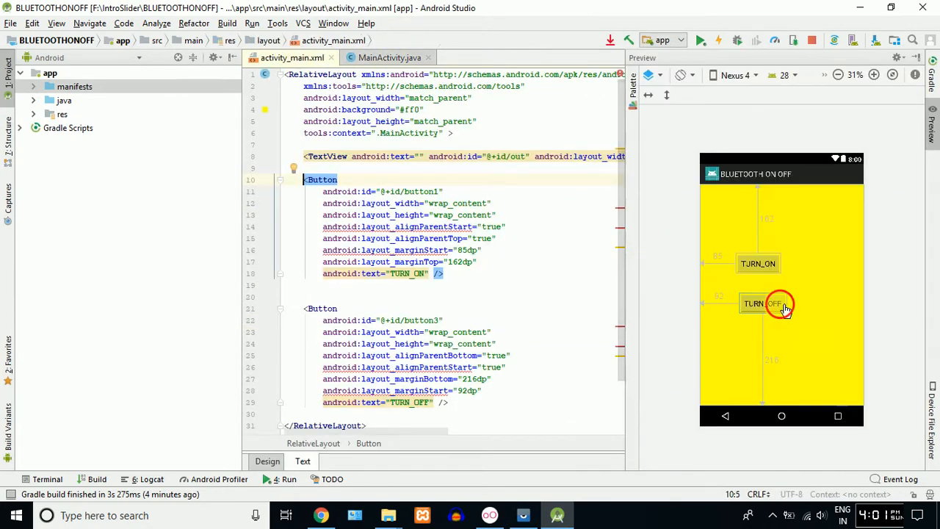
pyautogui.click(390, 57)
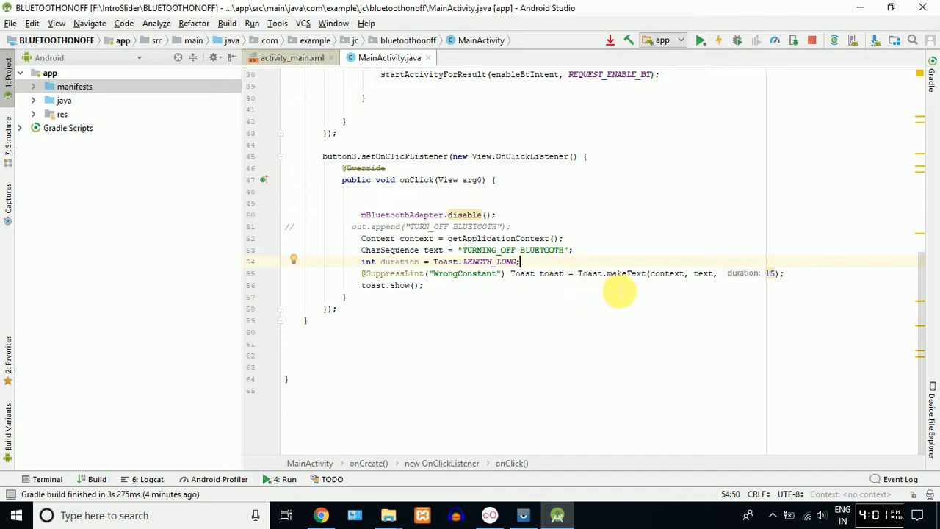
pyautogui.moveTo(561, 294)
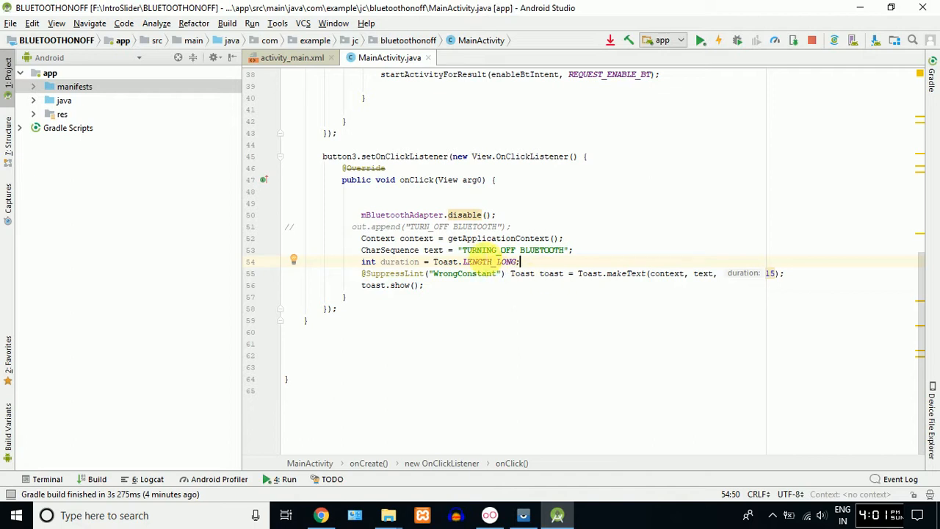
pyautogui.moveTo(743, 271)
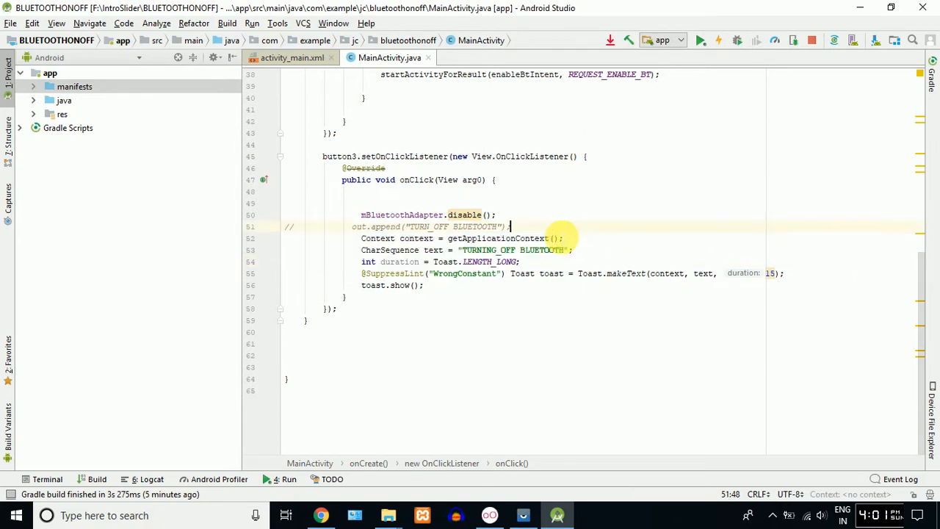
pyautogui.moveTo(361, 237); pyautogui.dragTo(520, 262)
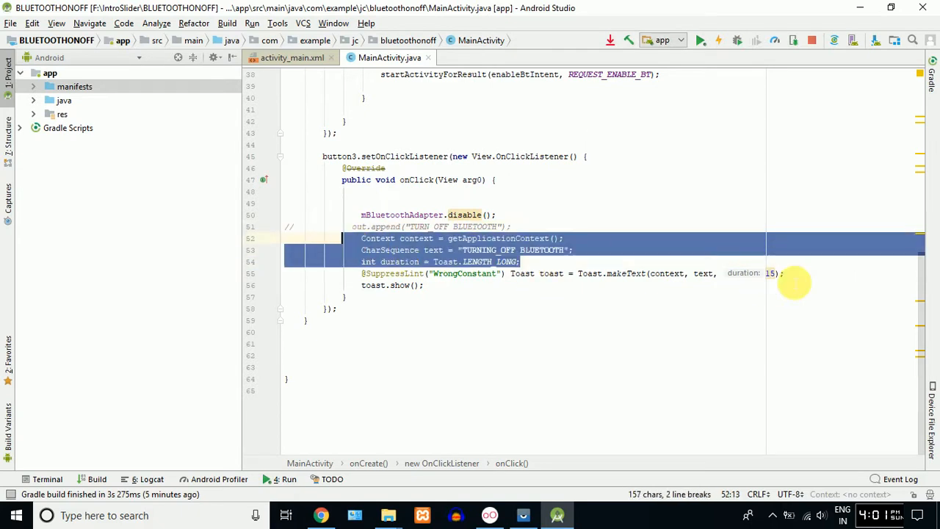
pyautogui.scroll(3)
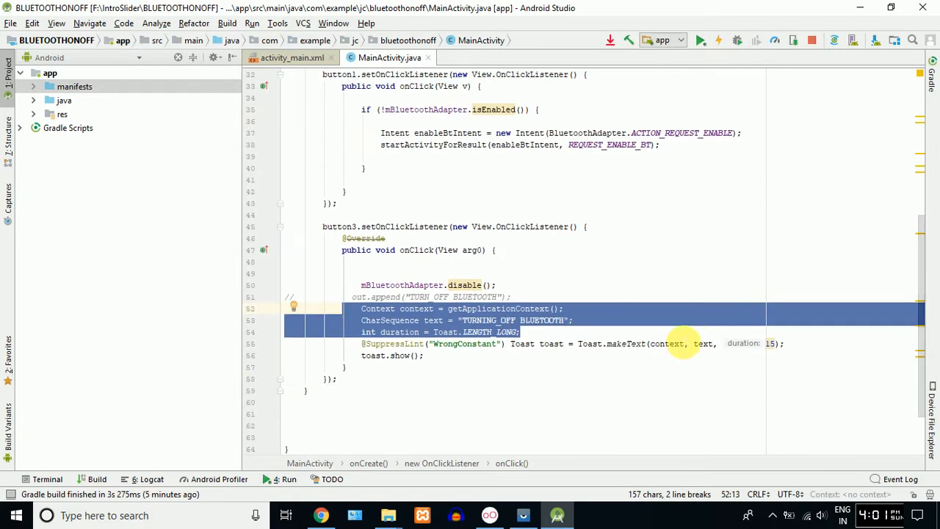
pyautogui.scroll(-3)
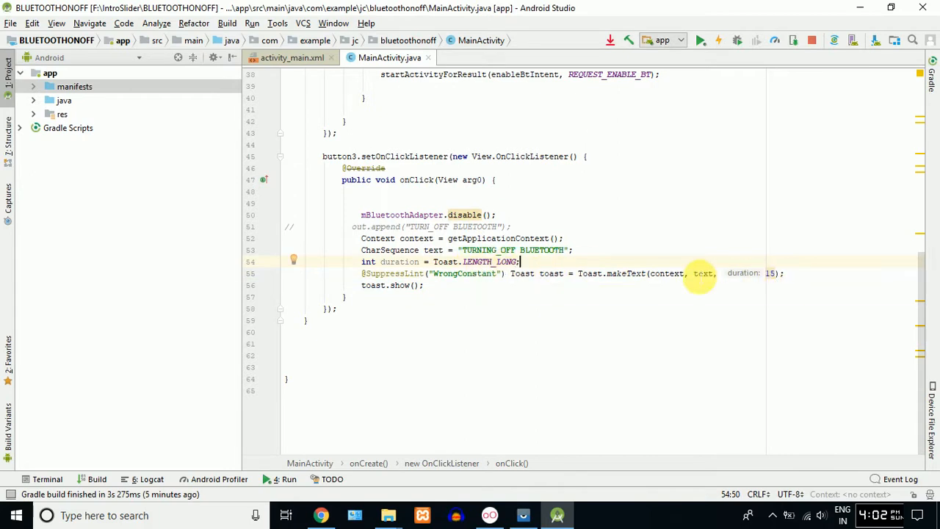
pyautogui.scroll(3)
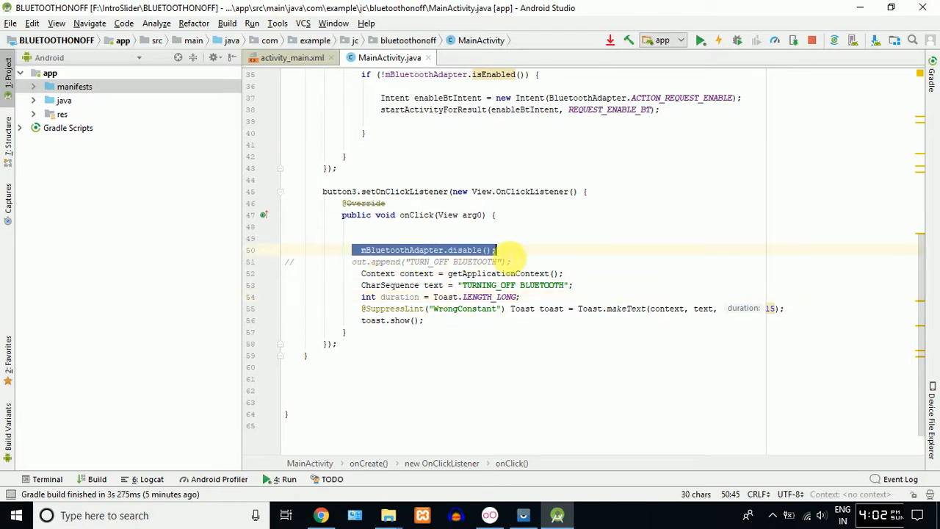
pyautogui.scroll(3)
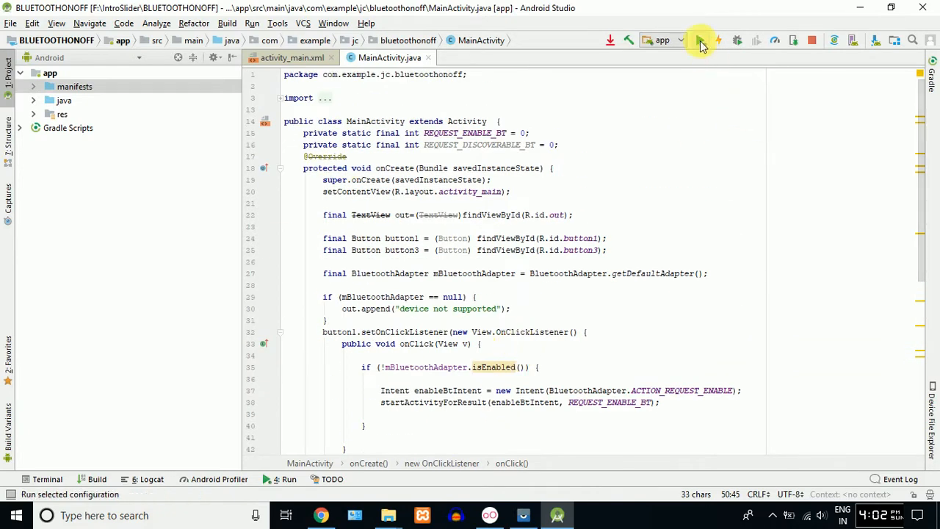
# Run the app and deploy it to the connected Motorola XT1663 phone.
pyautogui.click(699, 41)
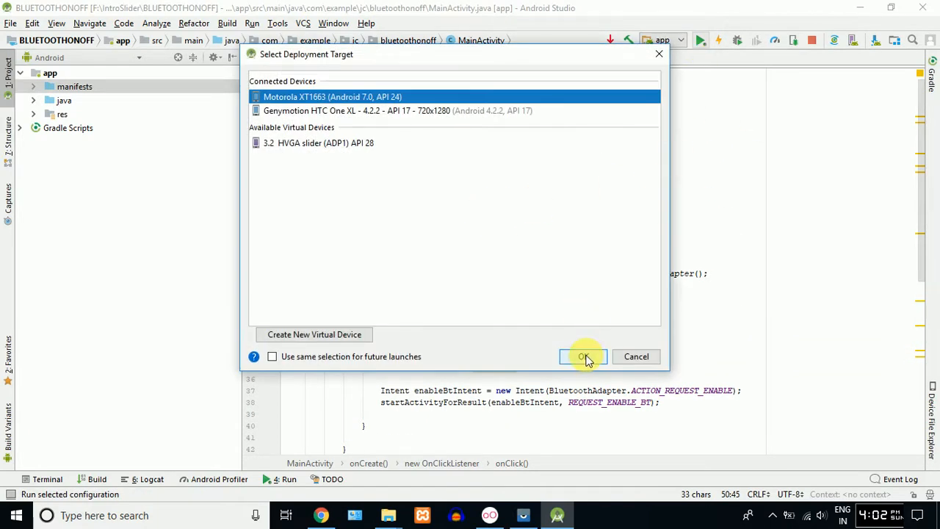
pyautogui.click(582, 357)
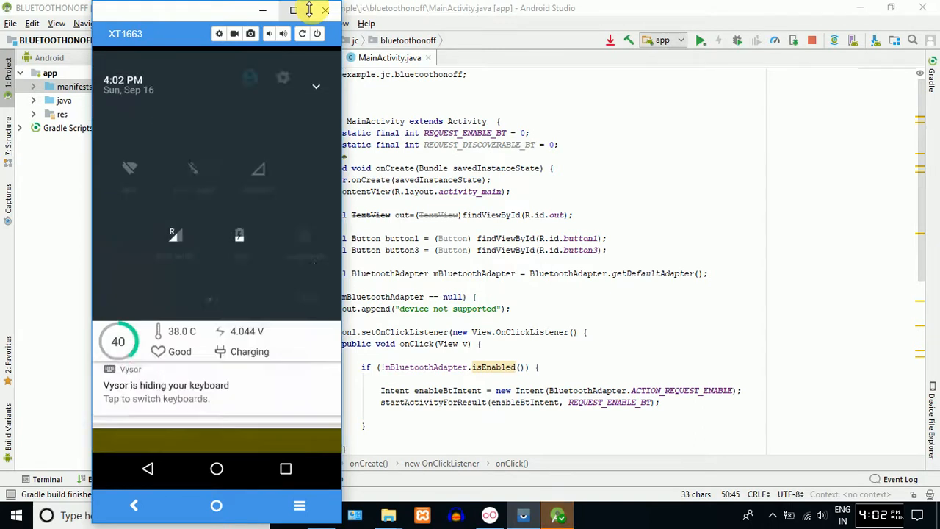
# Dismiss the notification shade and tap ALLOW on the Bluetooth permission request.
pyautogui.click(316, 85)
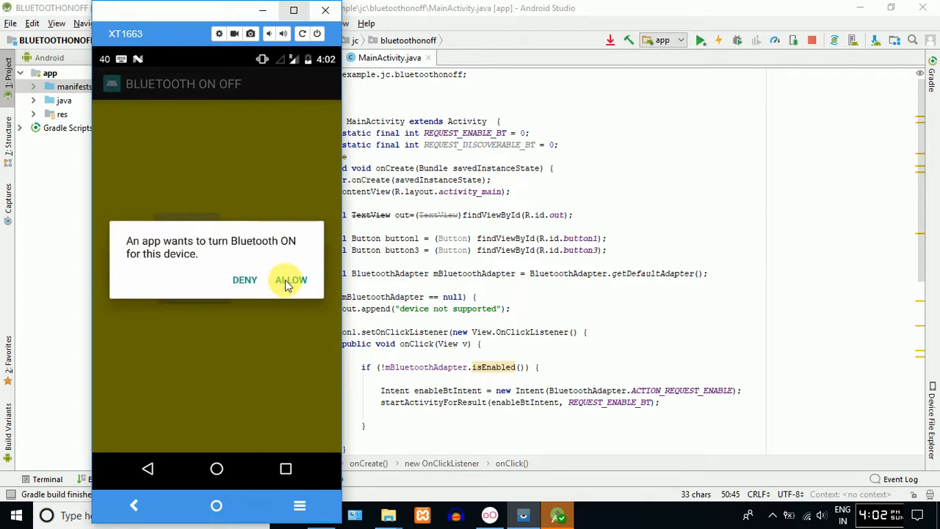
pyautogui.click(290, 279)
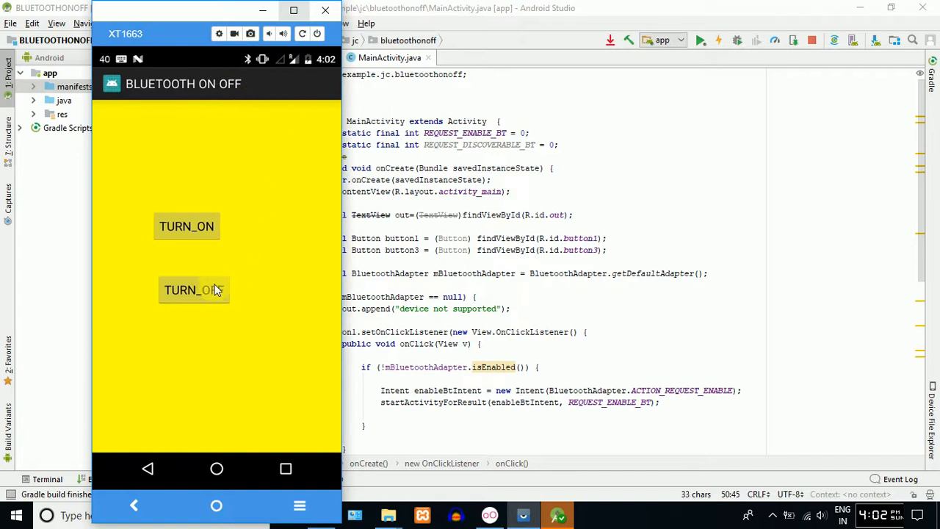
# Check the shade for Bluetooth status, then tap TURN_OFF to show the TURNING_OFF BLUETOOTH toast.
pyautogui.moveTo(217, 59); pyautogui.dragTo(217, 294)
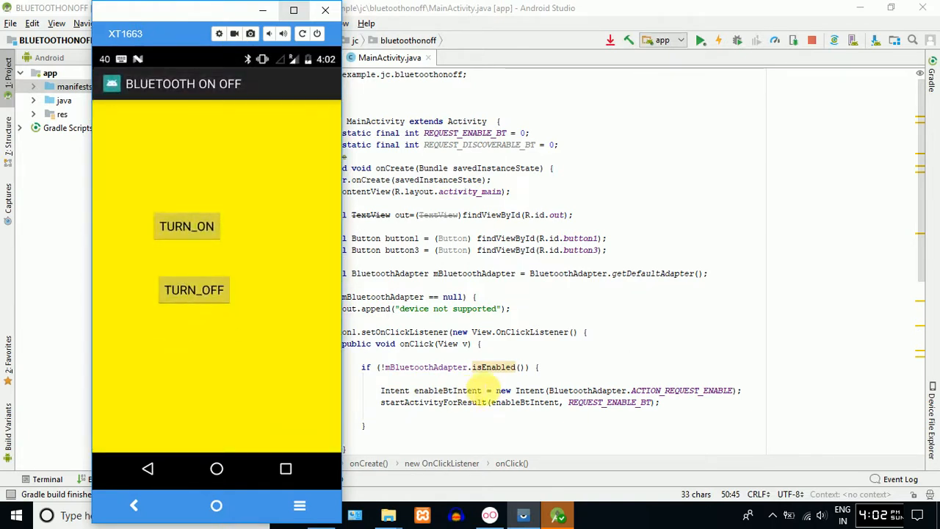
pyautogui.scroll(-3)
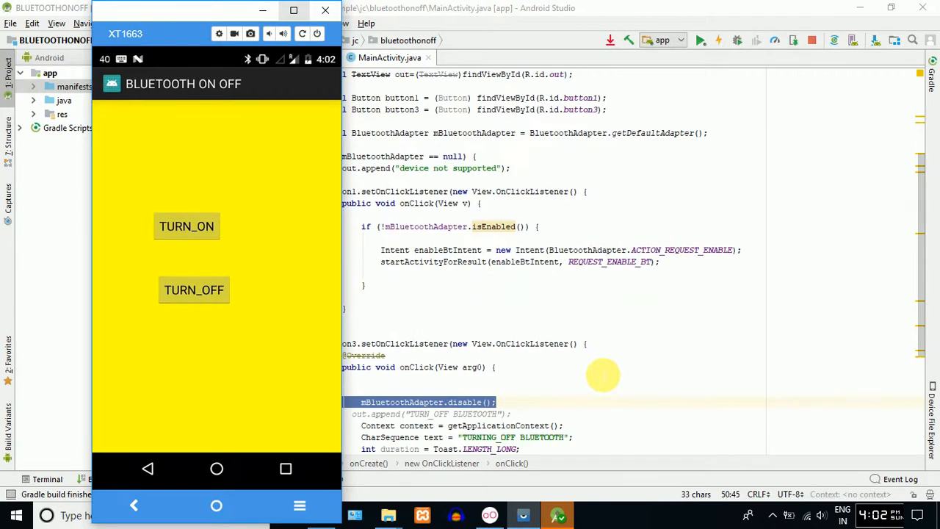
pyautogui.scroll(-3)
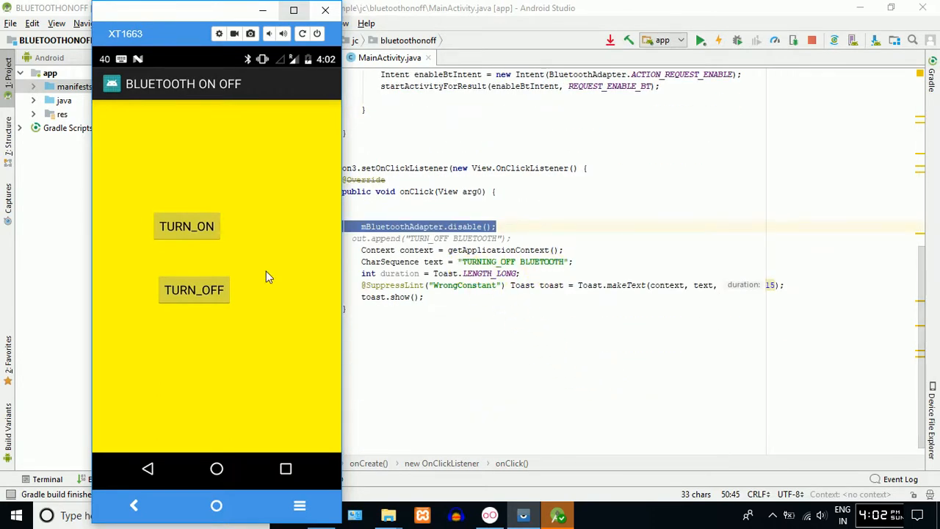
pyautogui.click(193, 290)
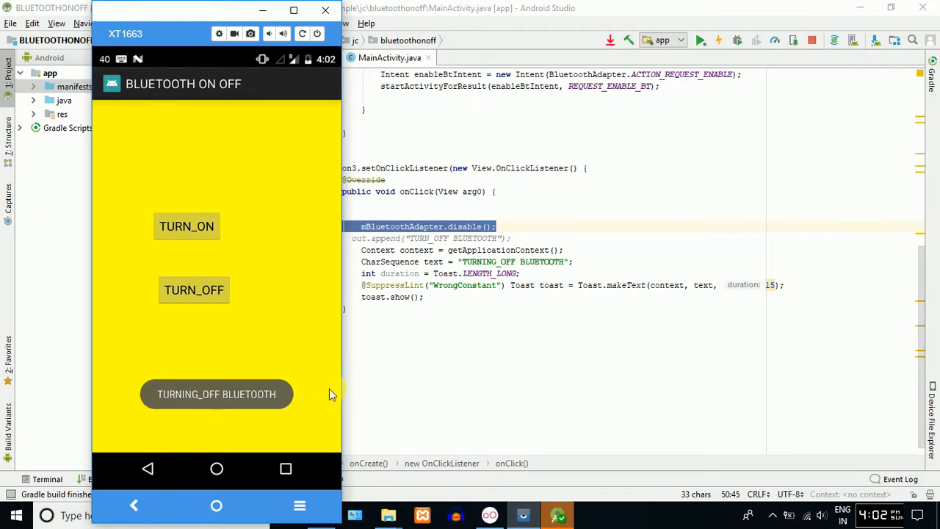